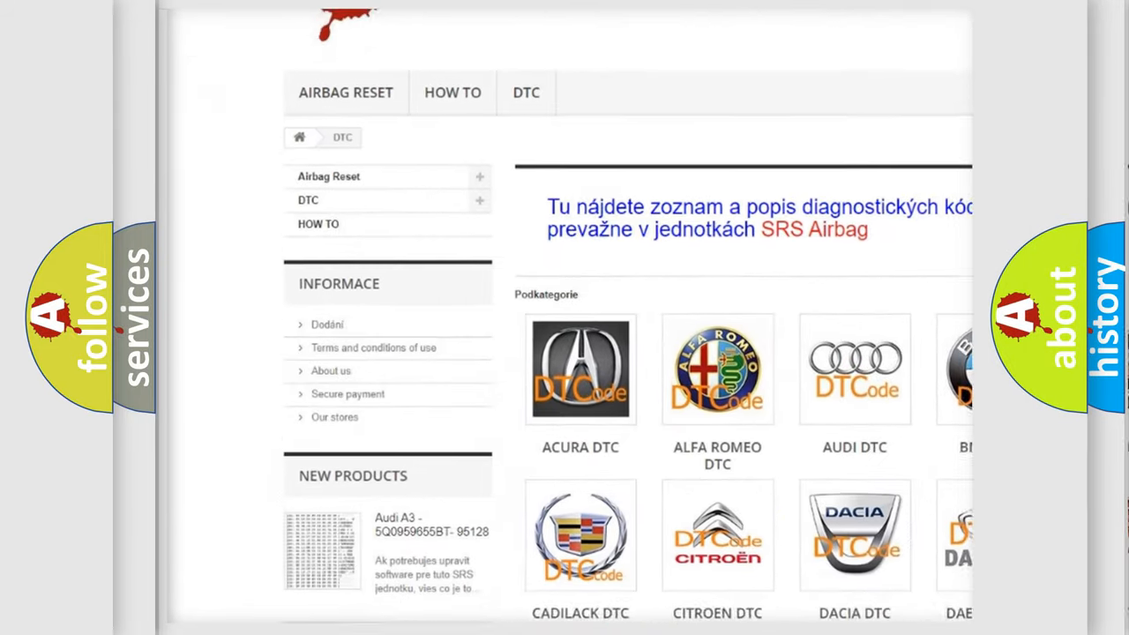
scroll("down", 3)
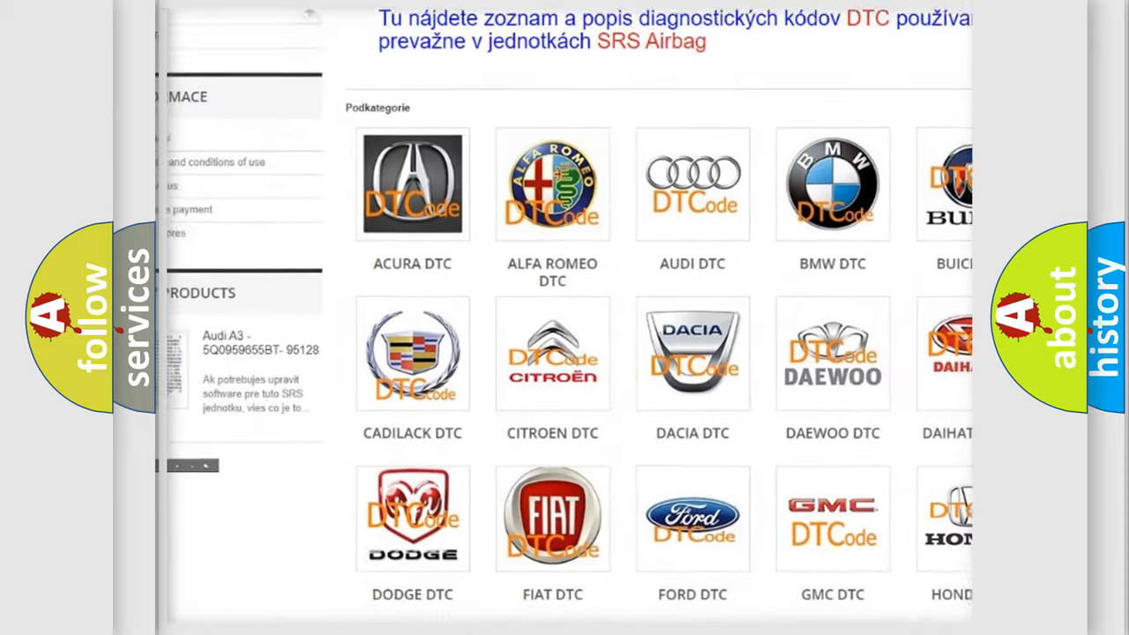
scroll("down", 3)
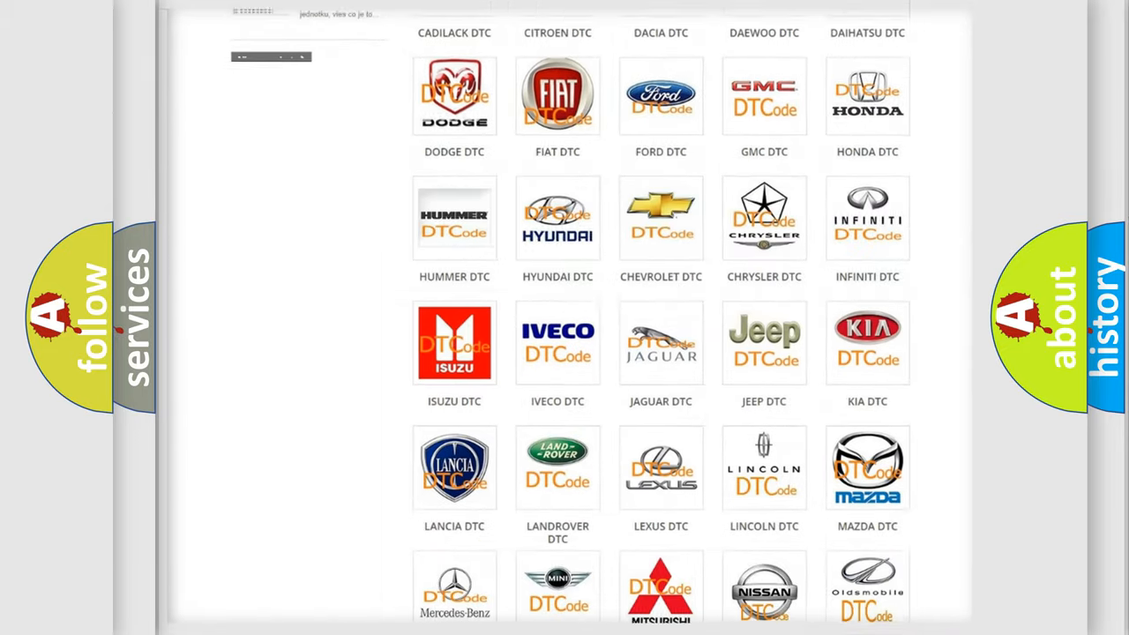
scroll("down", 3)
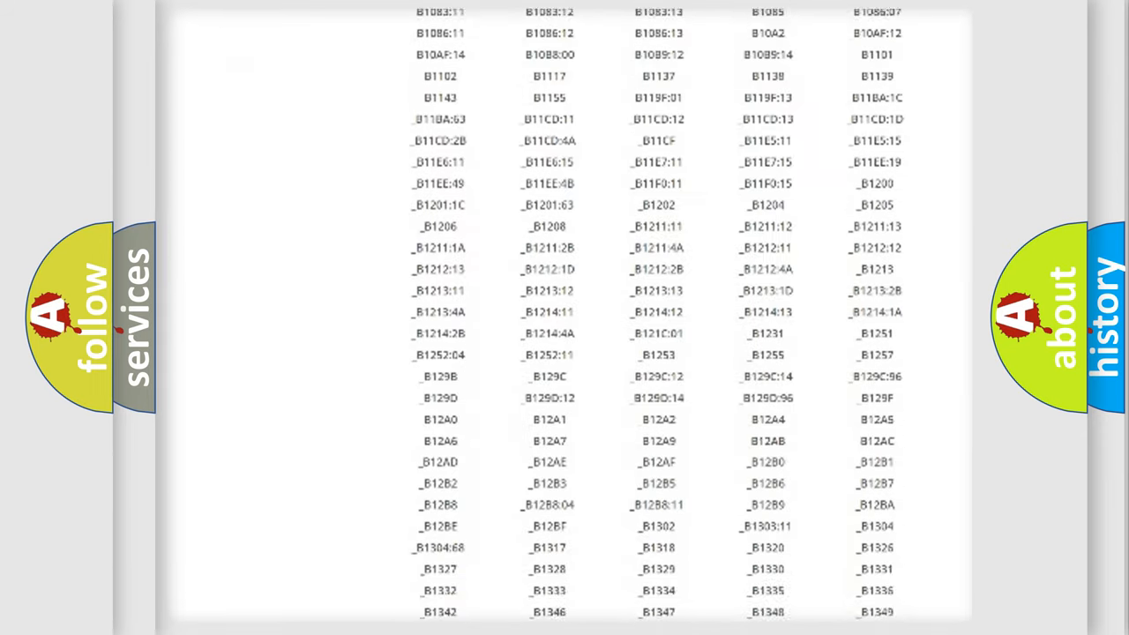
scroll("down", 3)
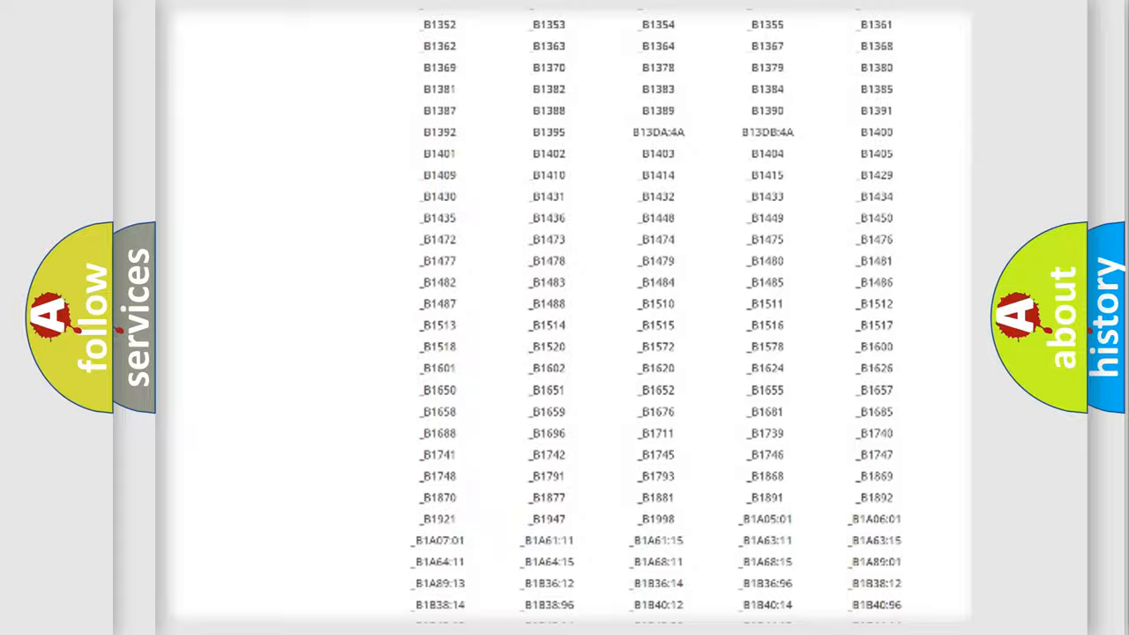